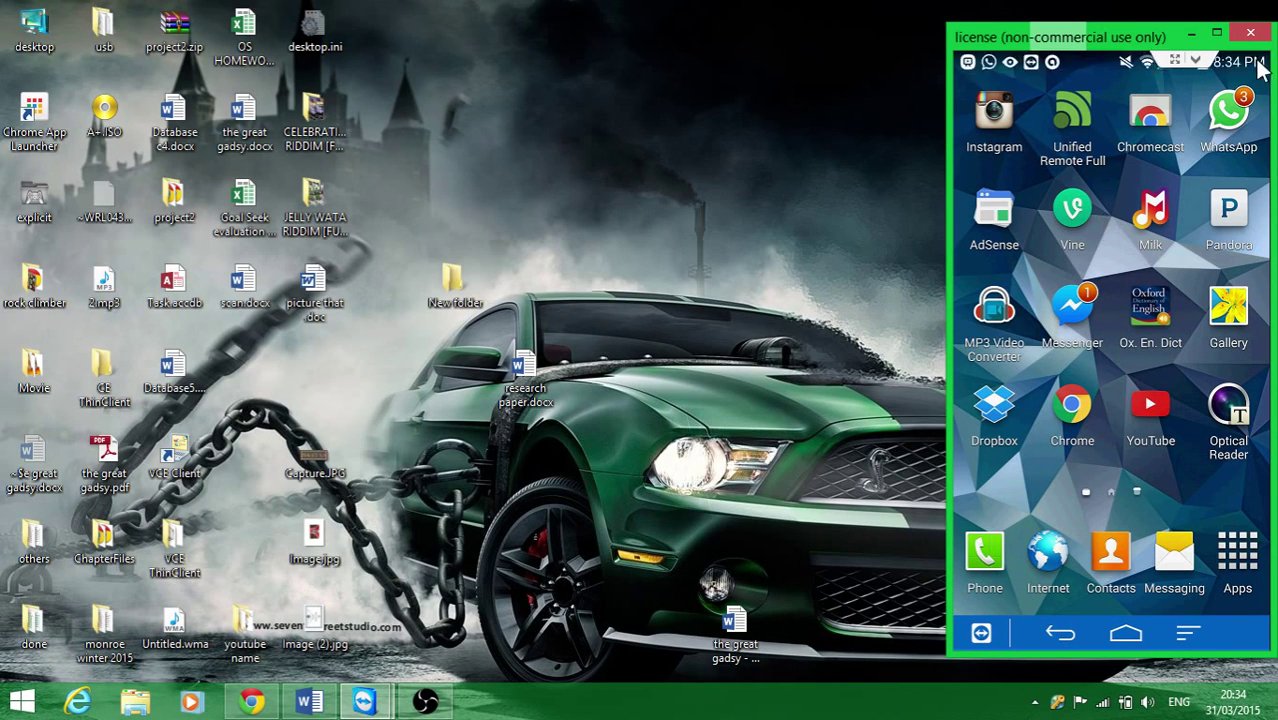
mouse_move(1070, 262)
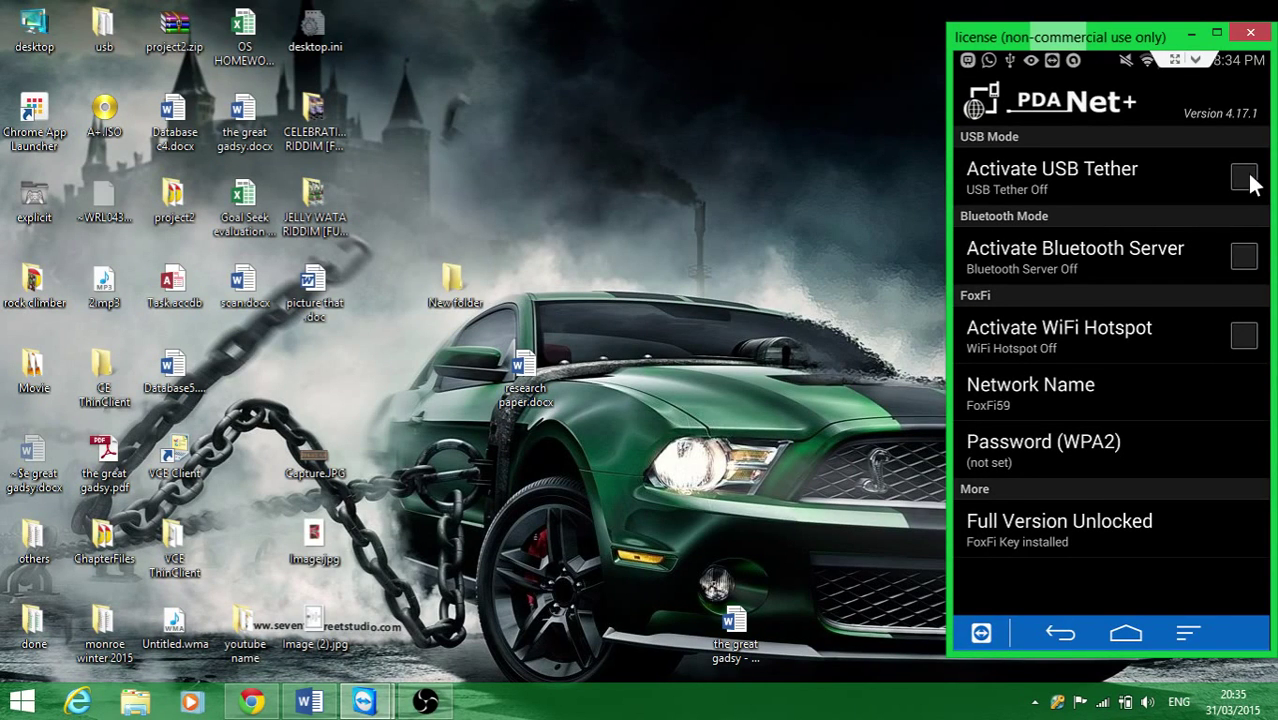
Activate USB Tether in PdaNet+ so the phone reports USB Mode Ready
left_click(1244, 176)
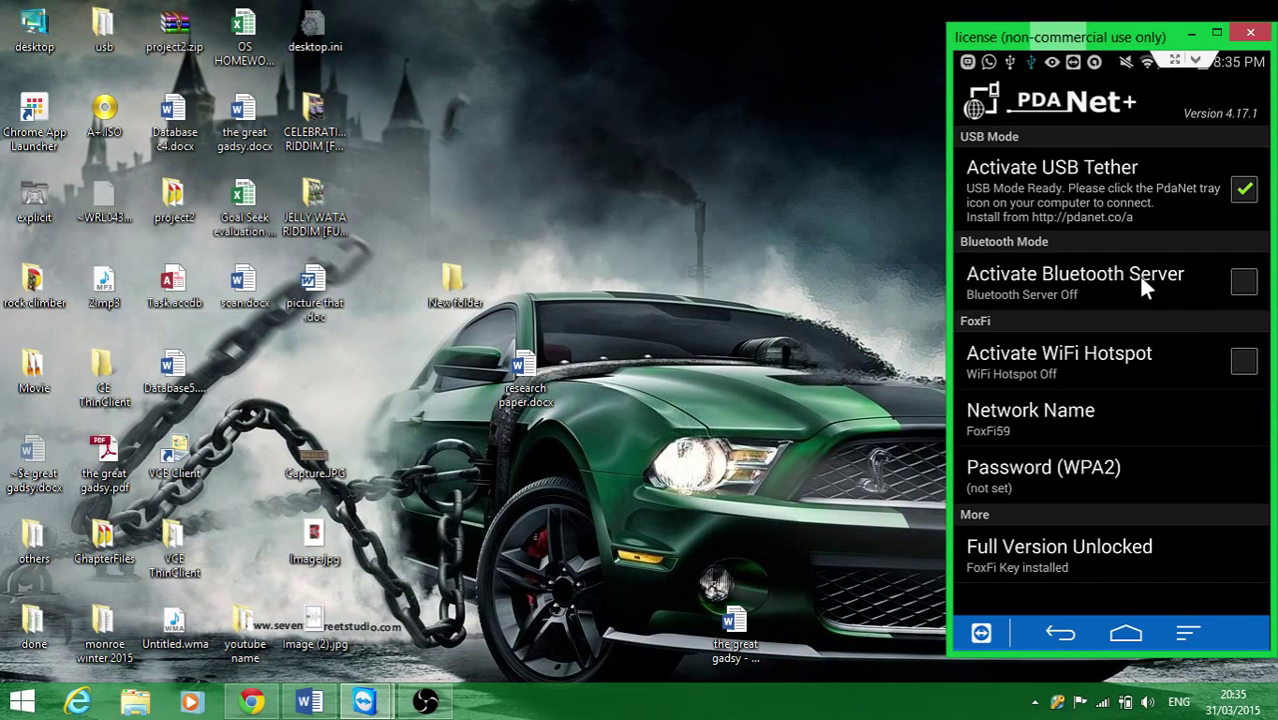
mouse_move(1248, 298)
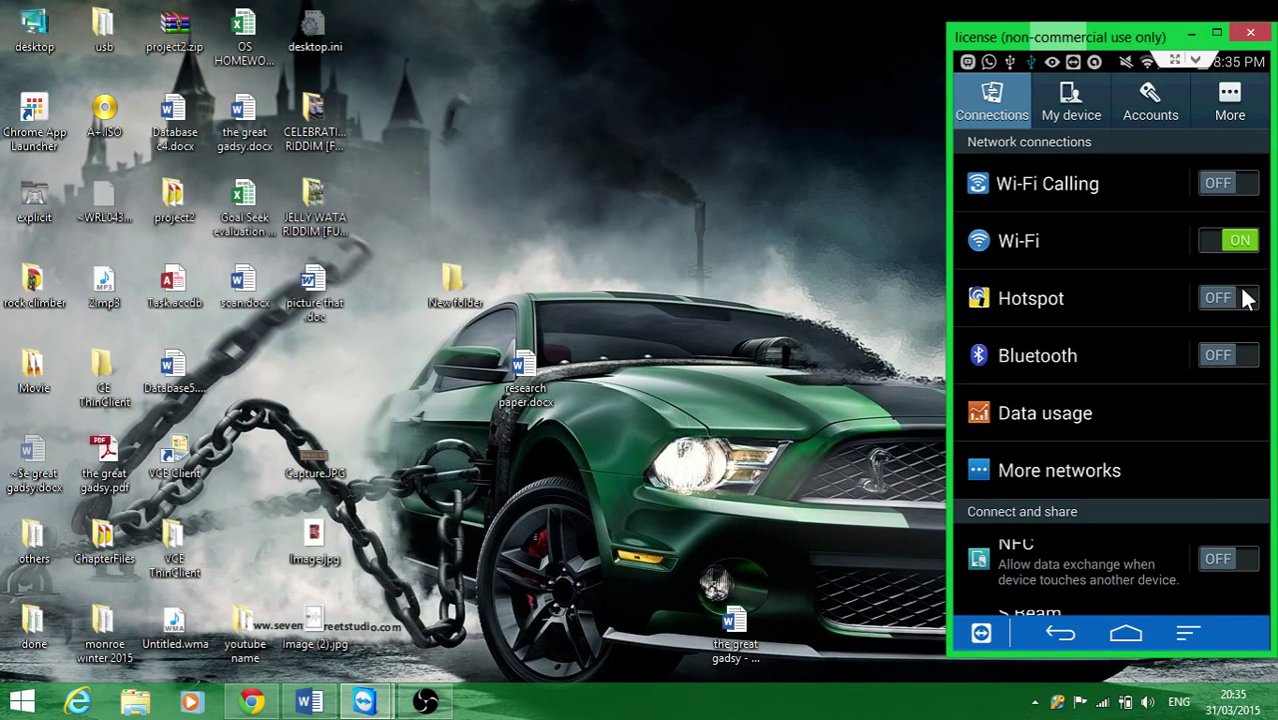
Navigate through More networks to the phone's Tethering screen showing USB tethering Tethered
left_click(1060, 470)
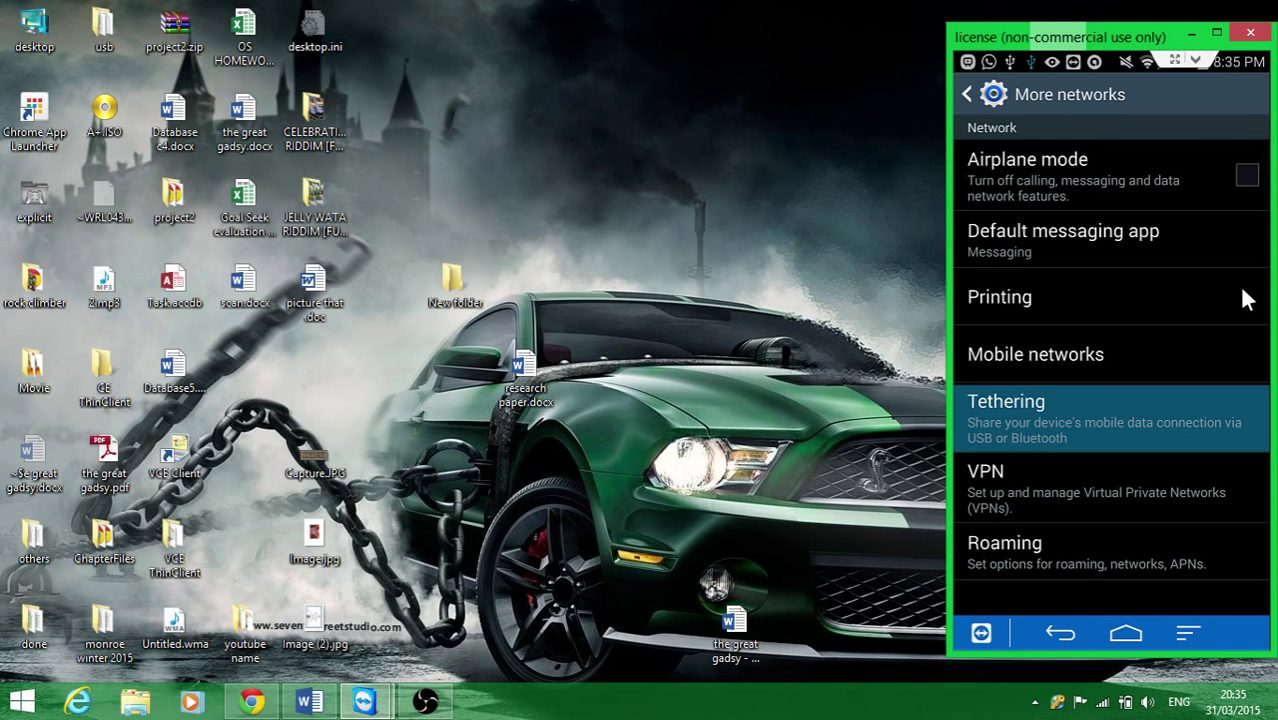
left_click(1006, 400)
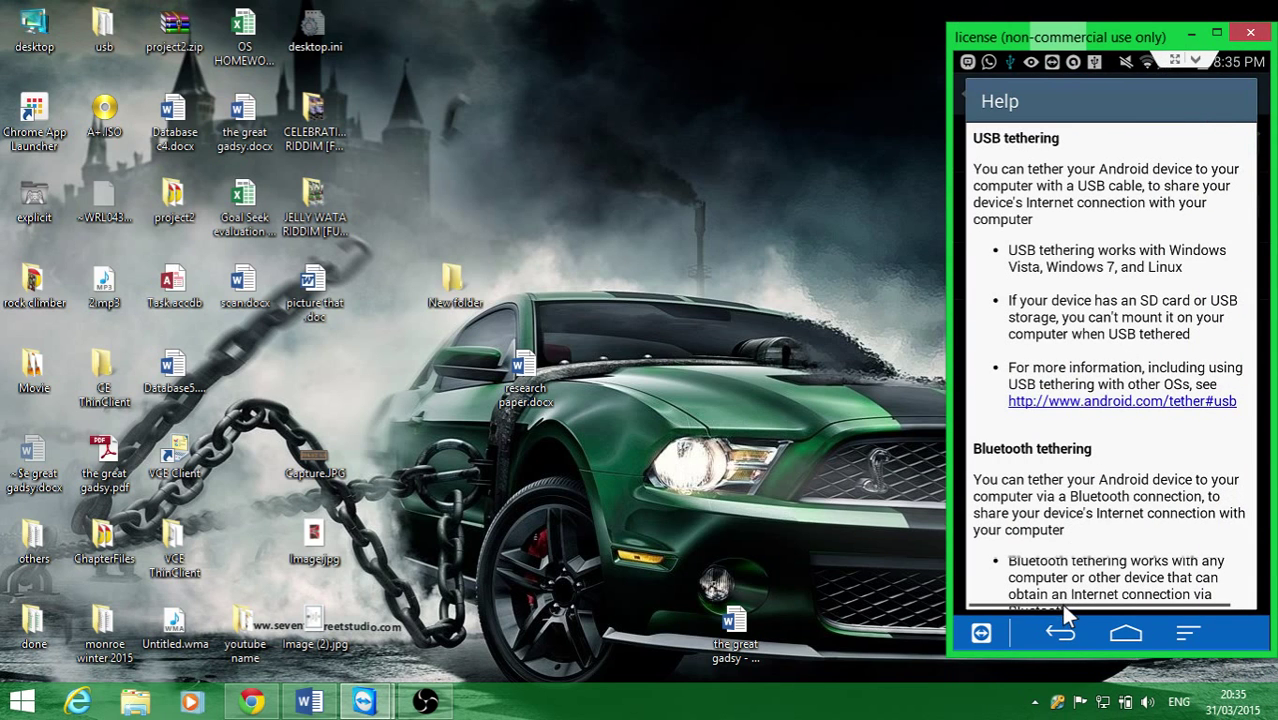
mouse_move(1116, 640)
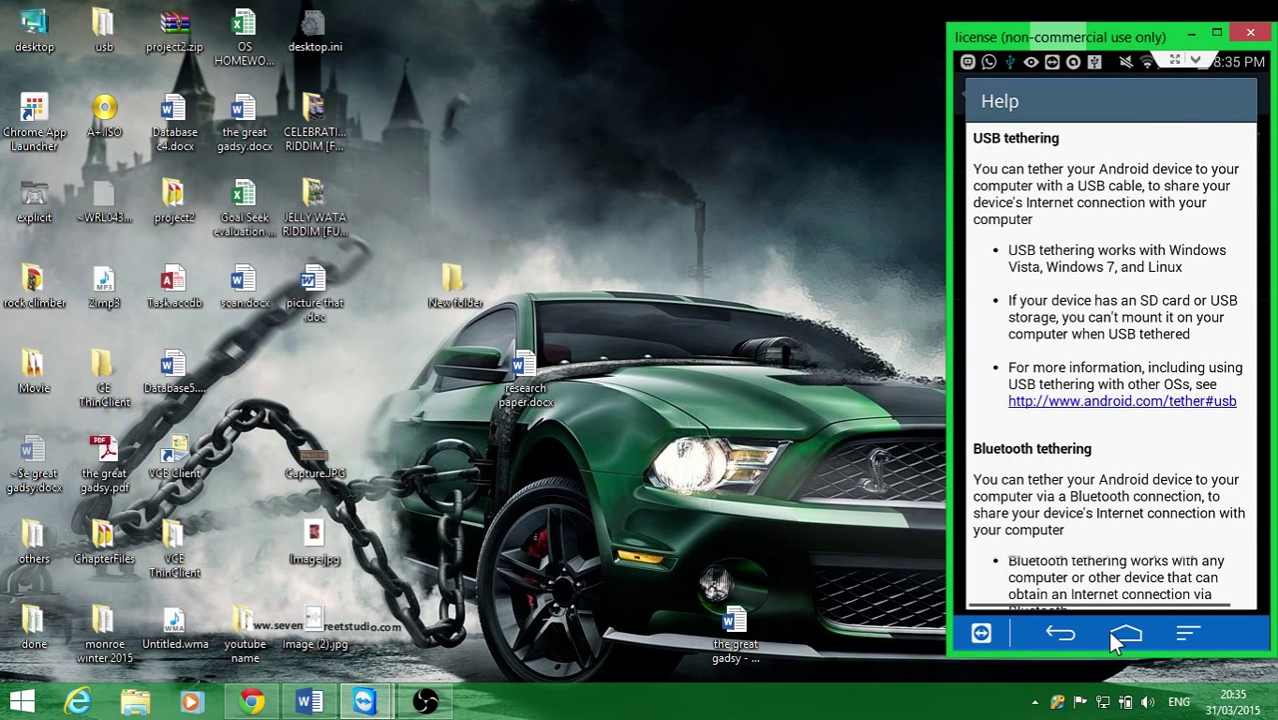
left_click(1060, 632)
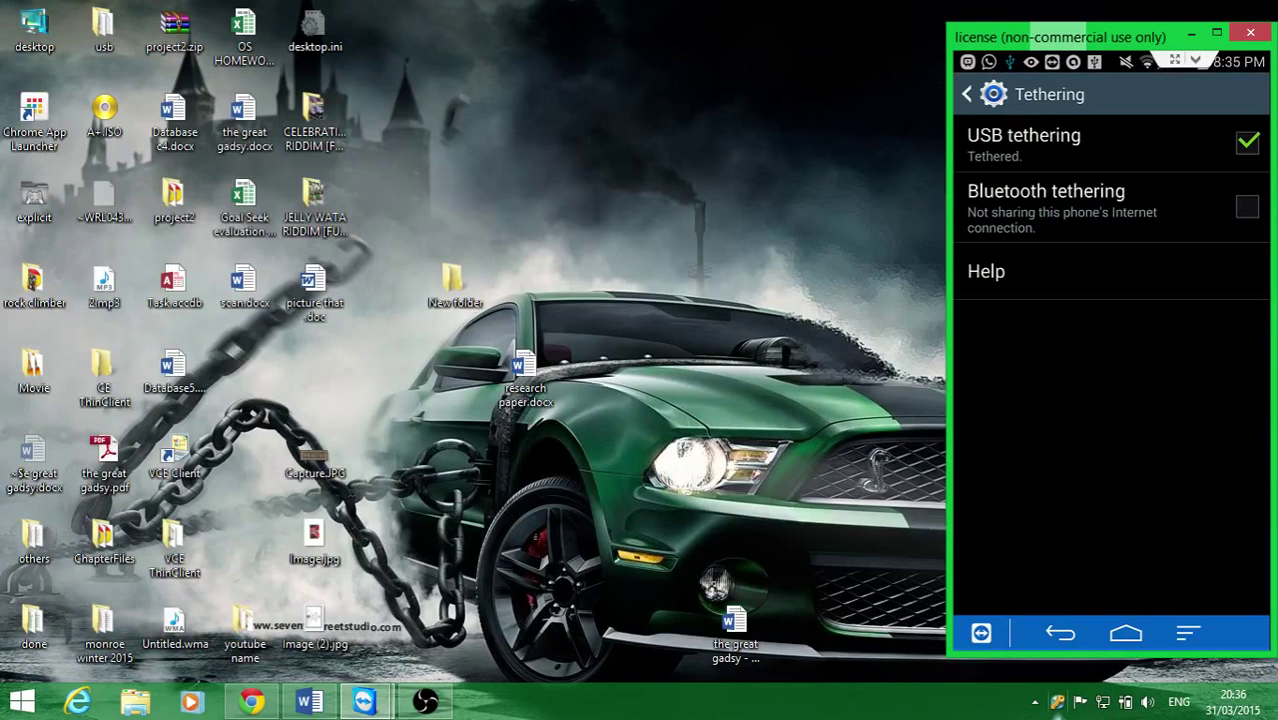
left_click(1100, 700)
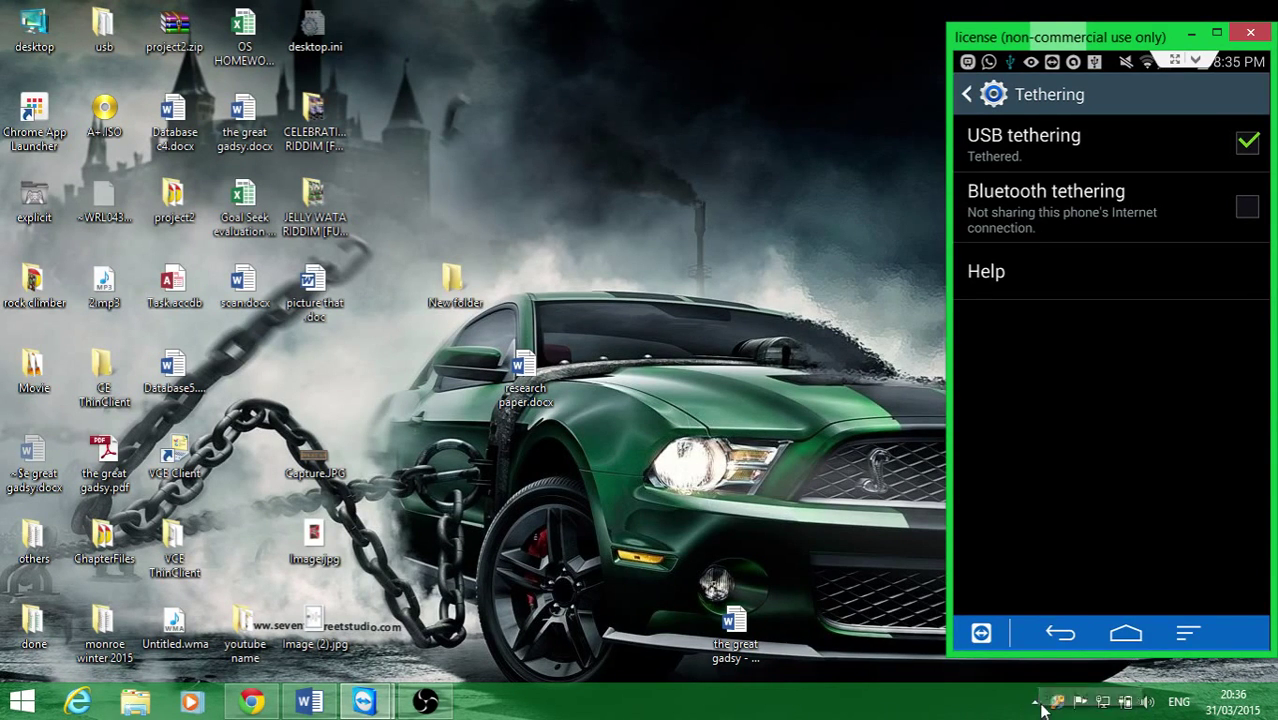
Reveal the hidden tray icons and search Start for 'p' to reach PdaNet's menu
left_click(1032, 700)
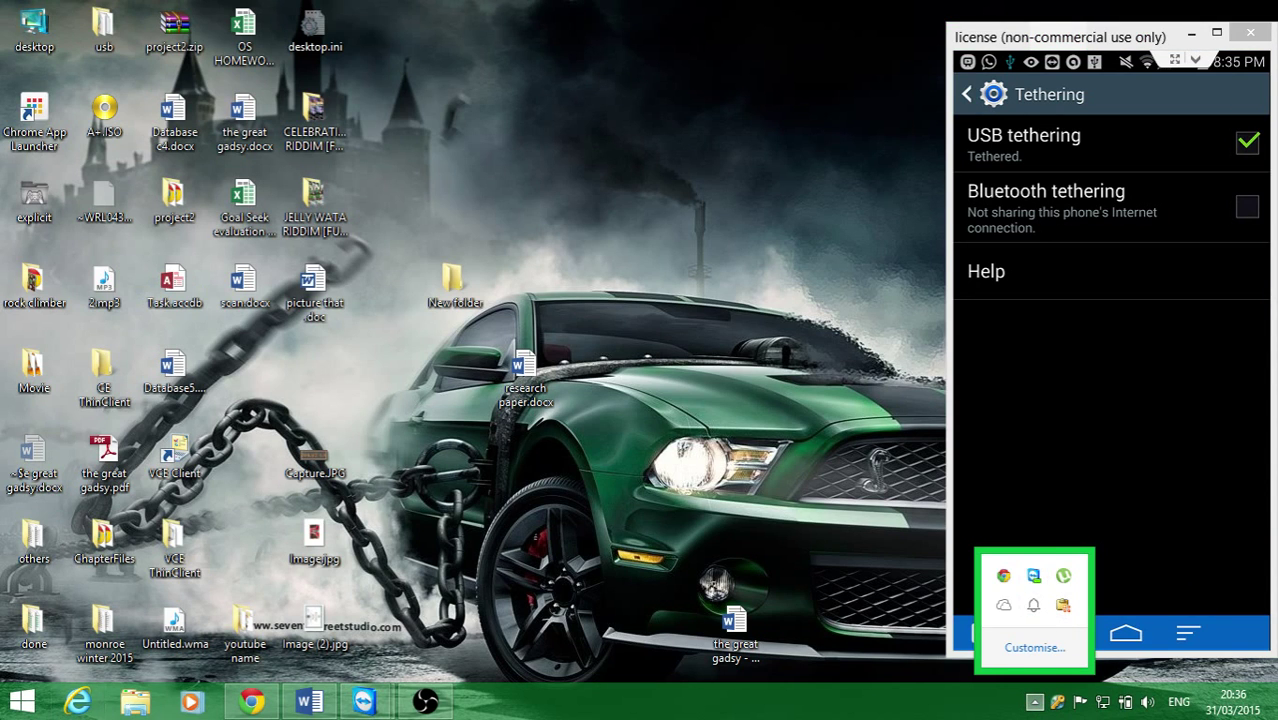
left_click(20, 700)
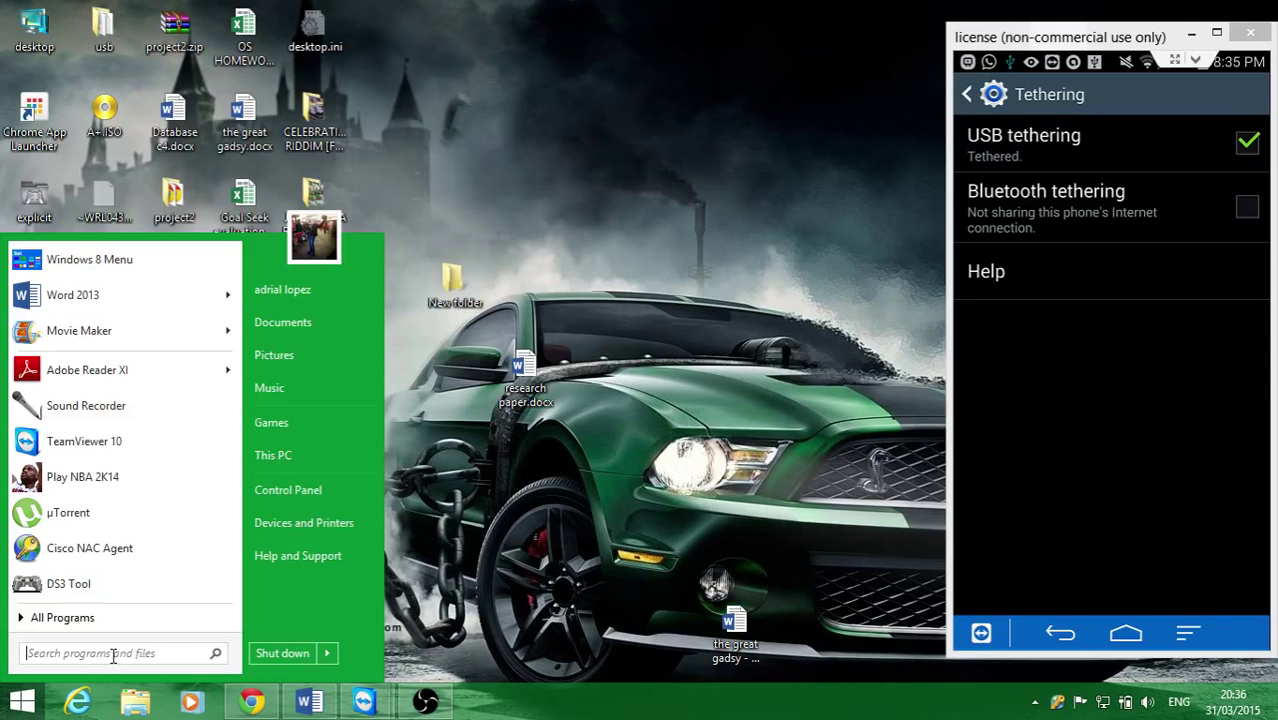
type("p")
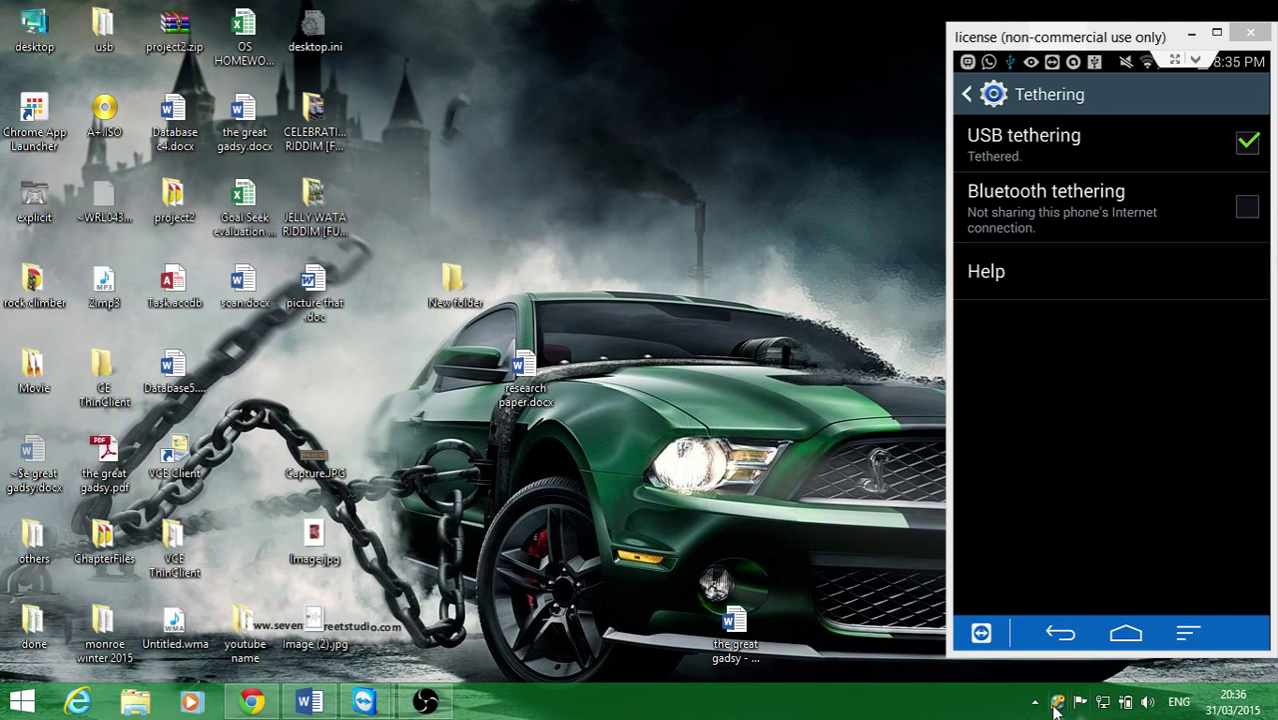
mouse_move(1028, 700)
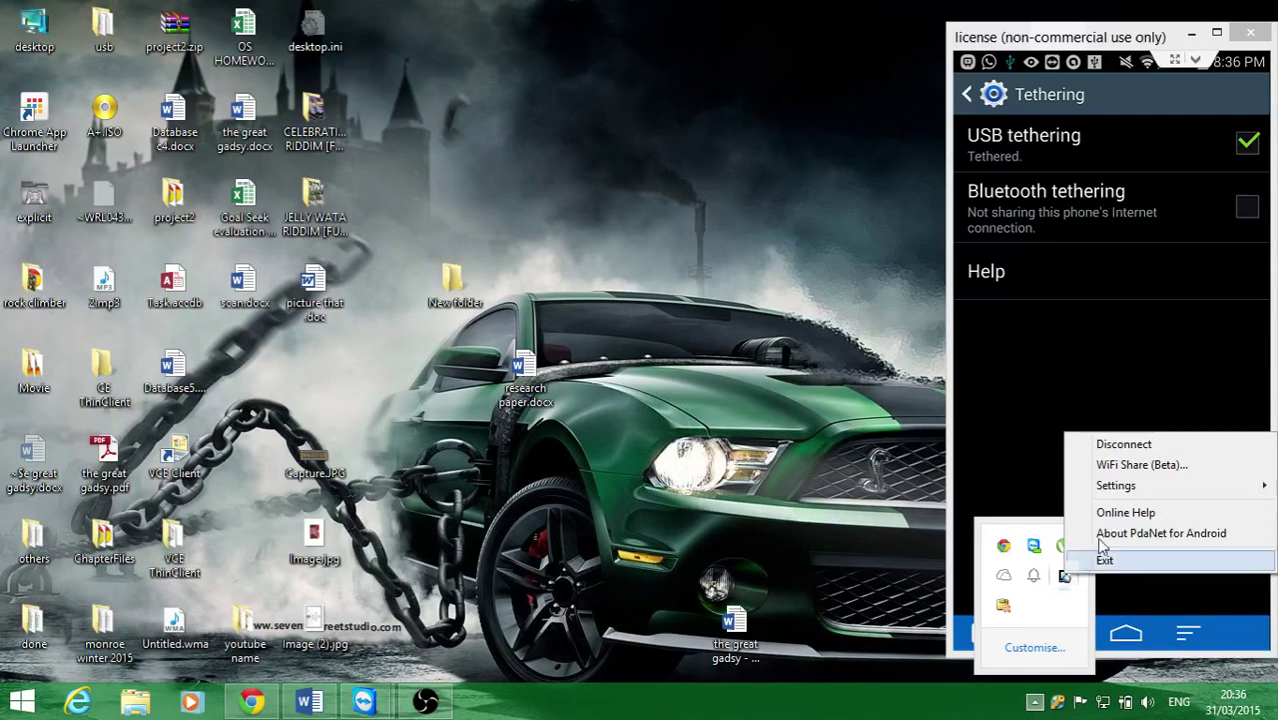
mouse_move(1050, 710)
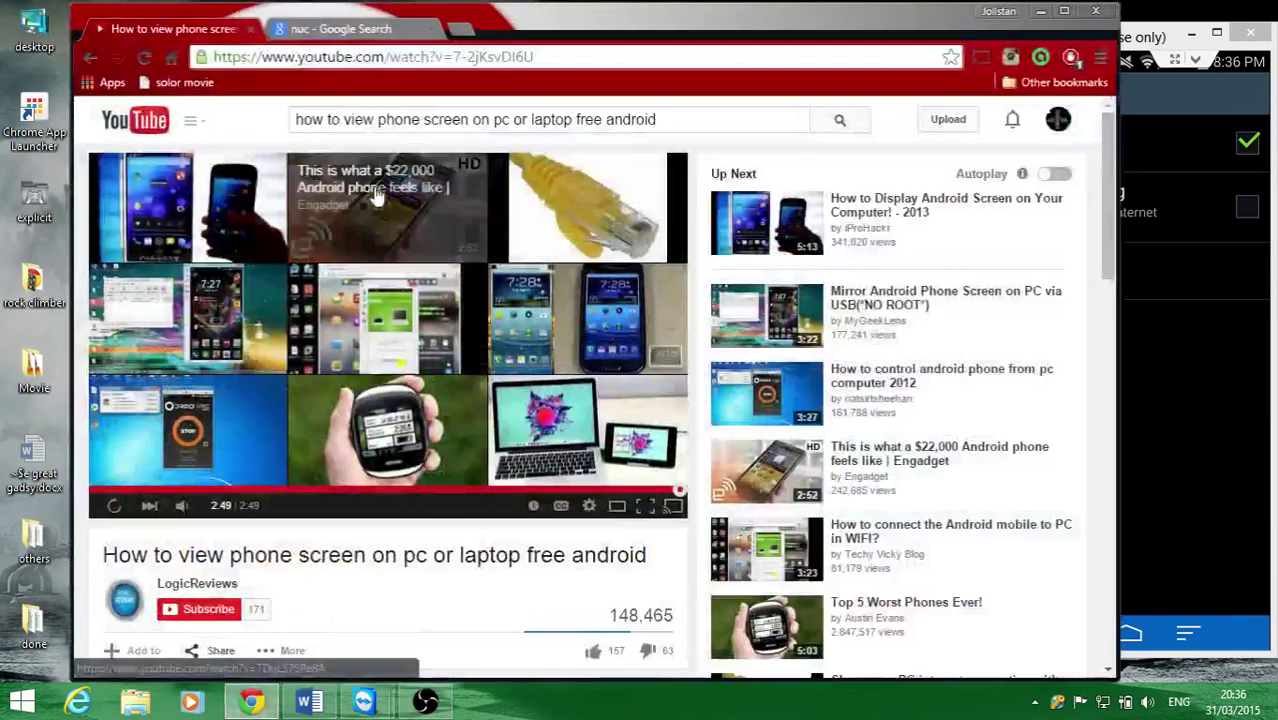
Search Google for 'food network' and load the first result to confirm the tethered connection works
left_click(340, 28)
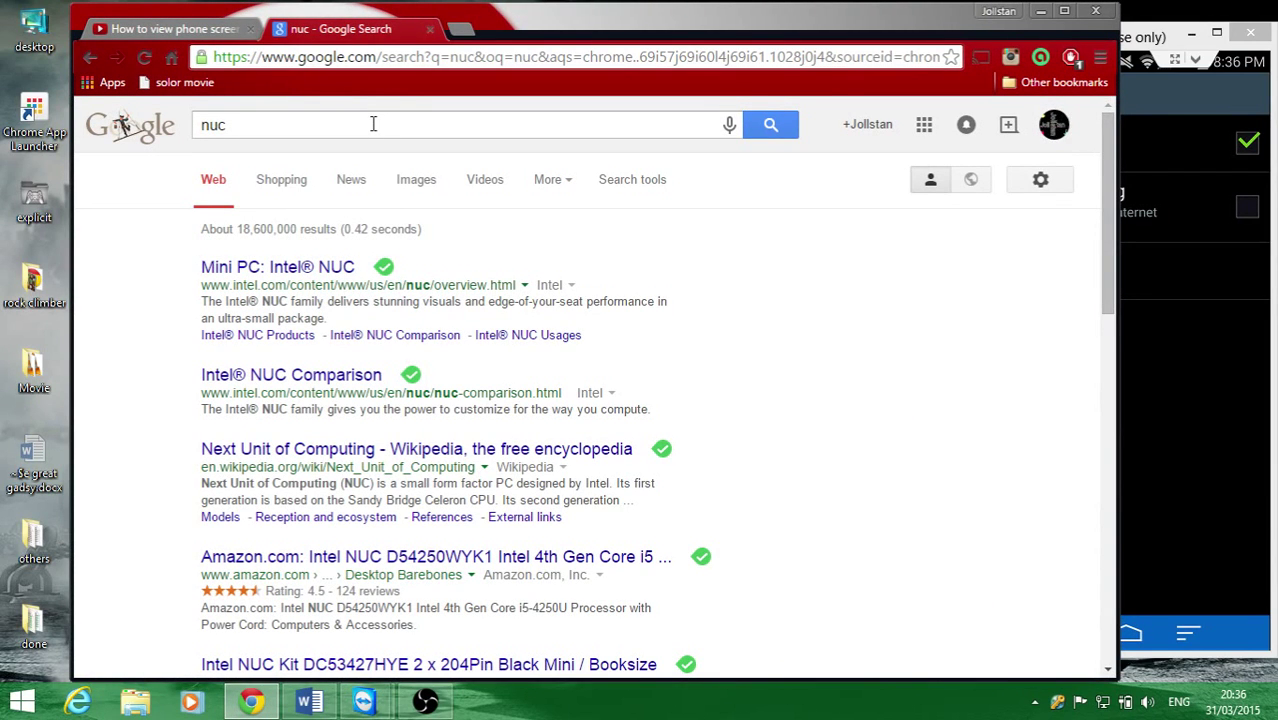
left_click(372, 124)
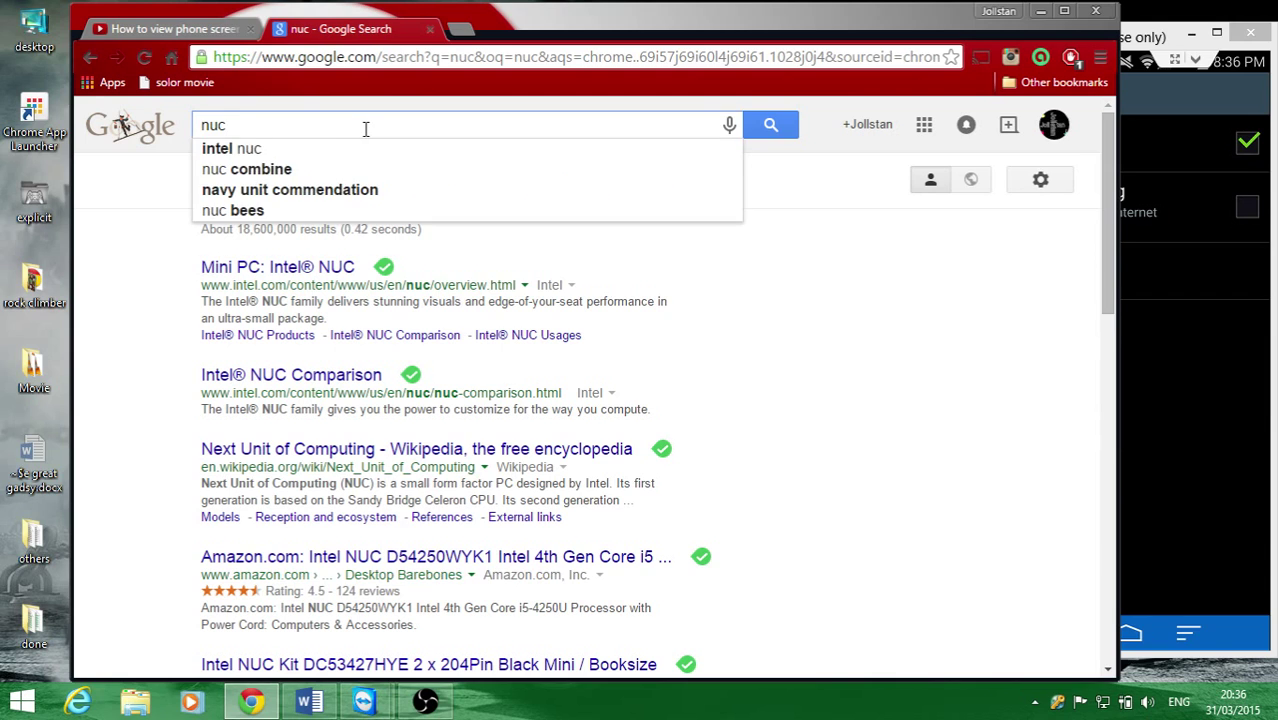
type("f")
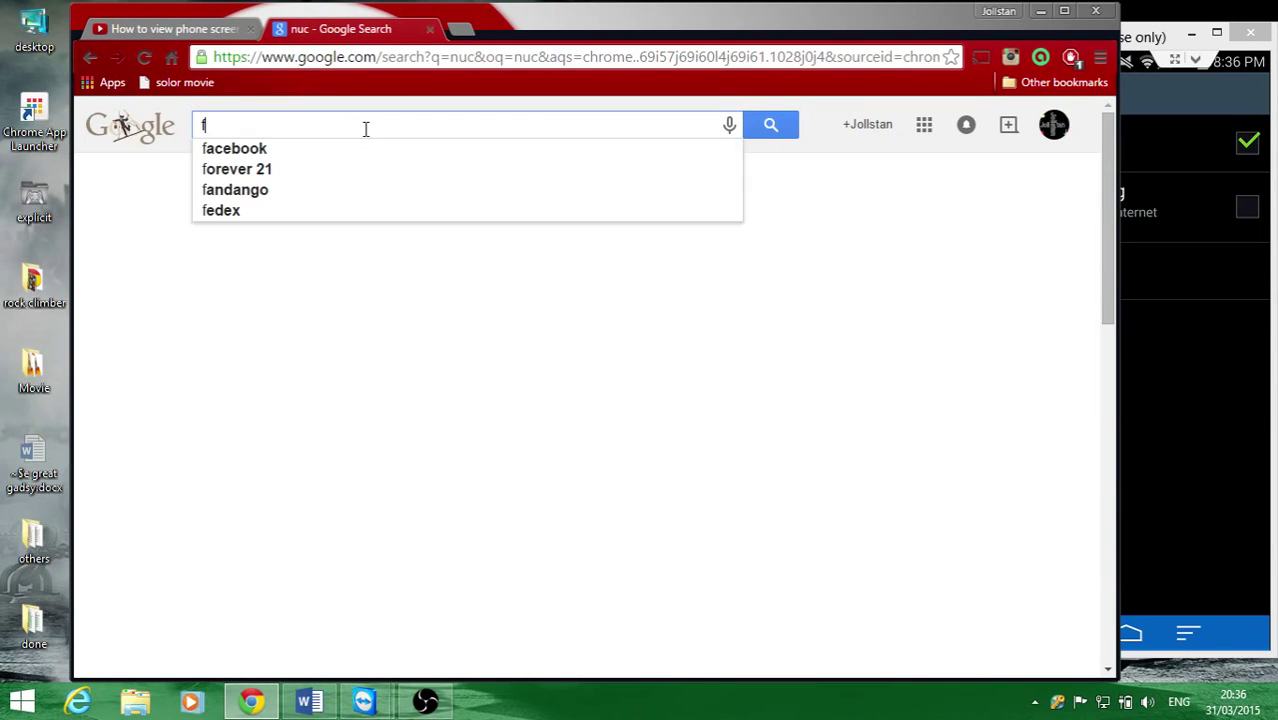
type("ood")
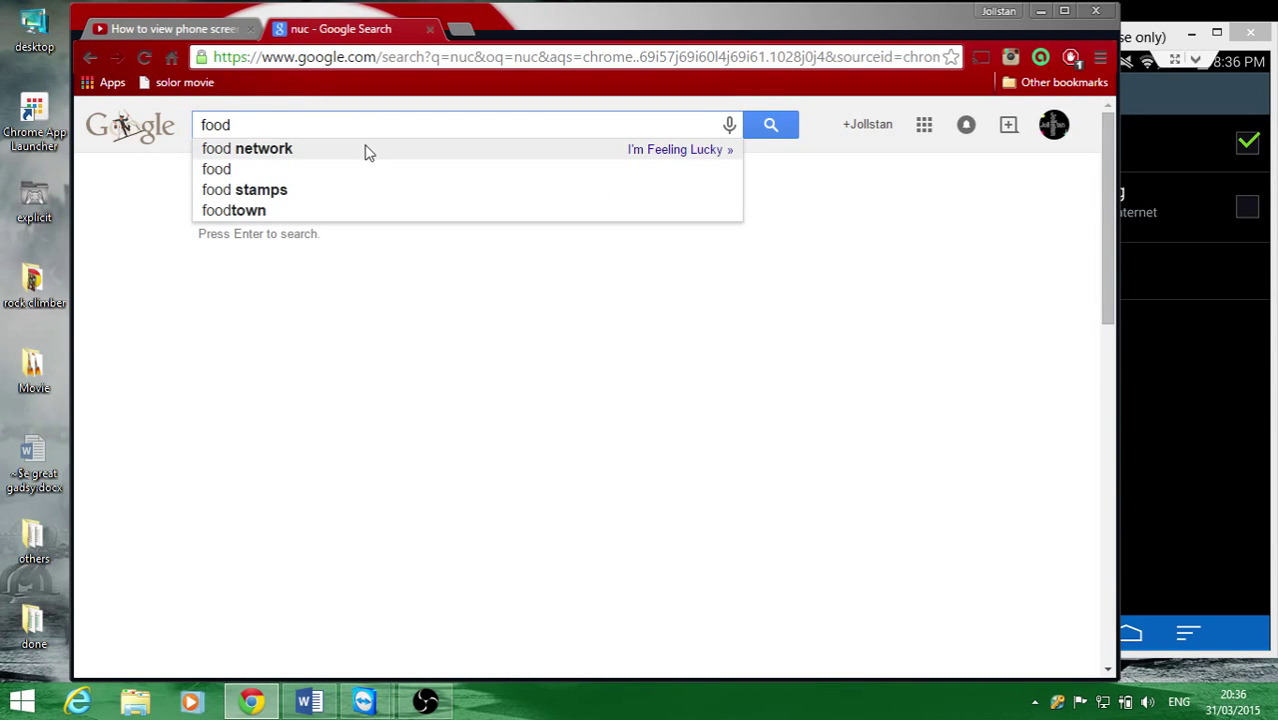
left_click(246, 148)
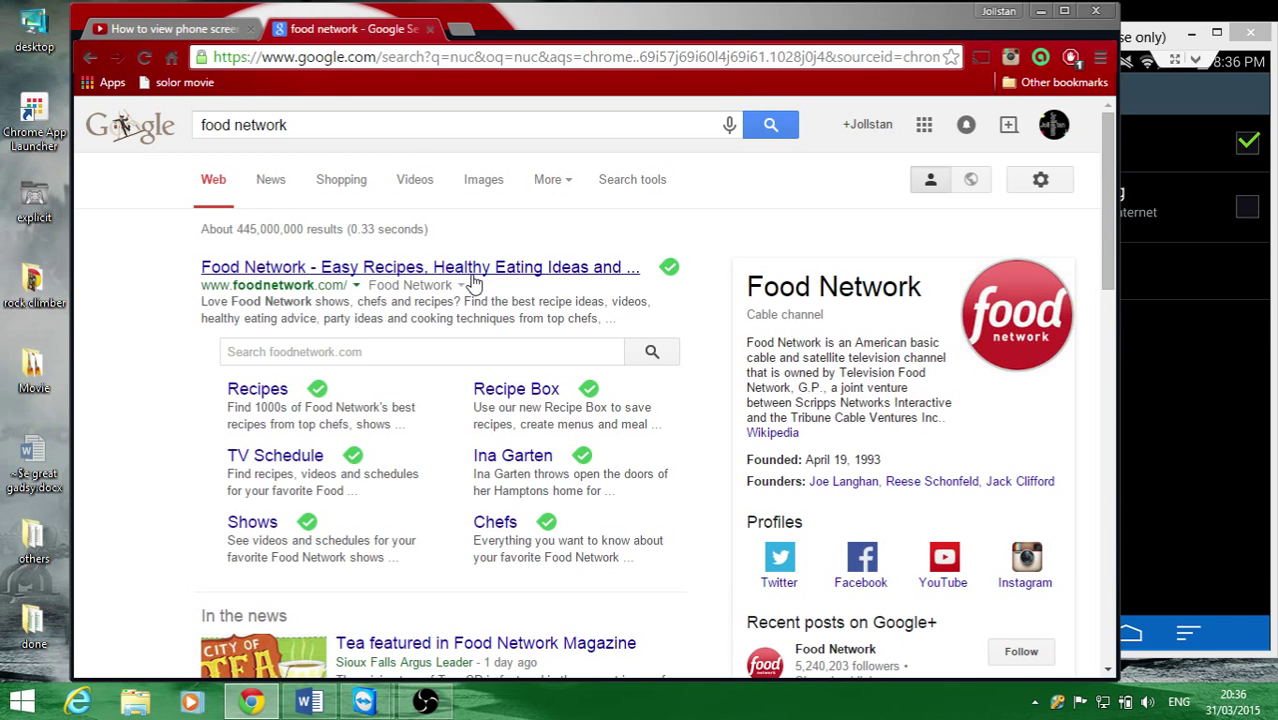
mouse_move(476, 236)
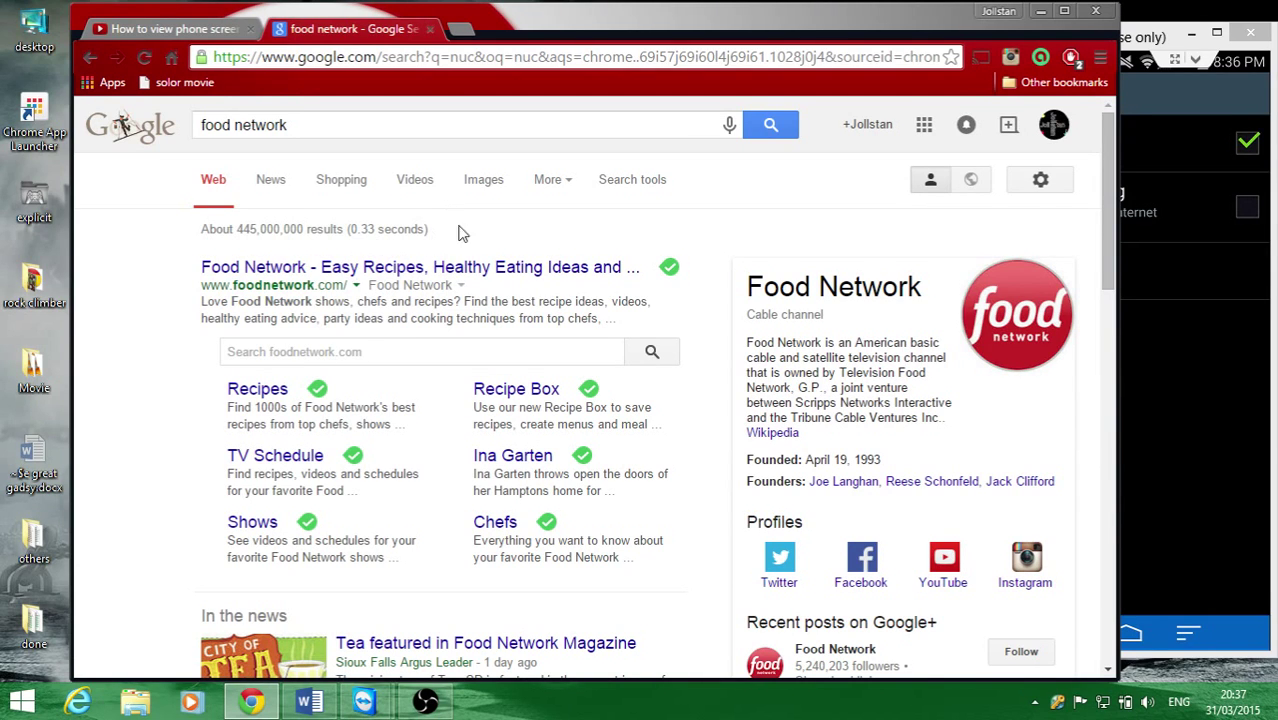
mouse_move(344, 268)
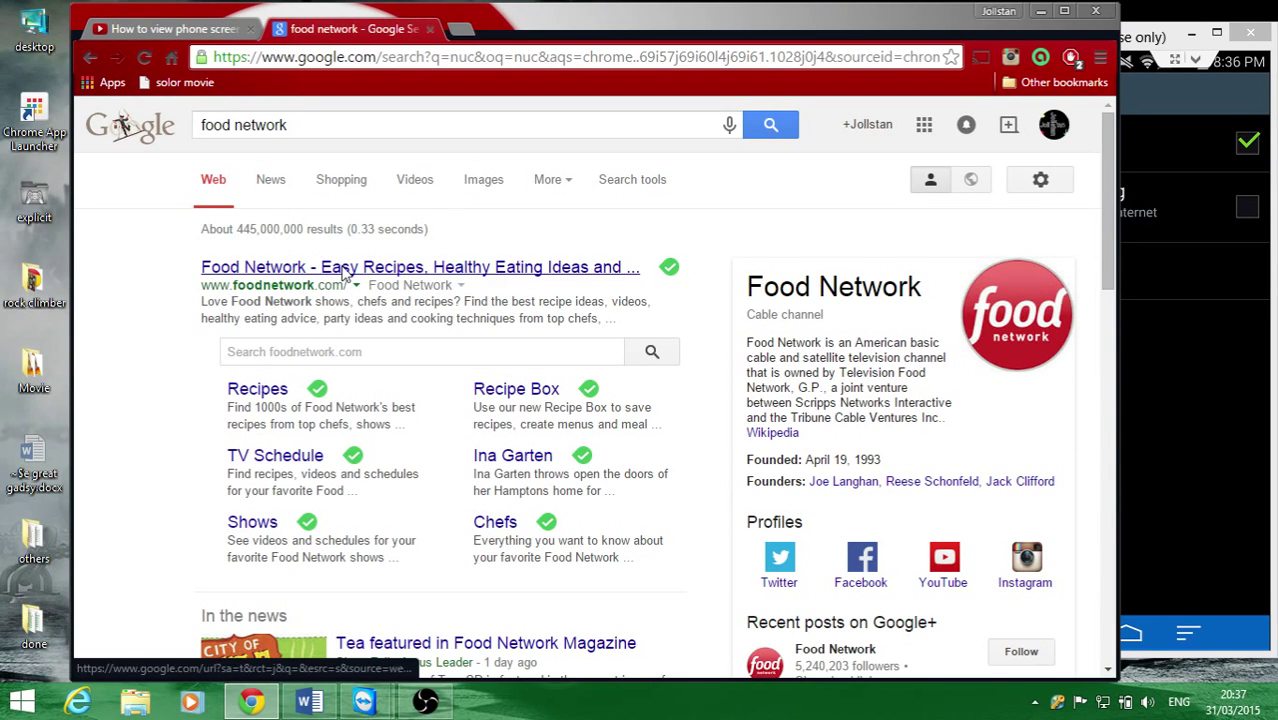
left_click(420, 268)
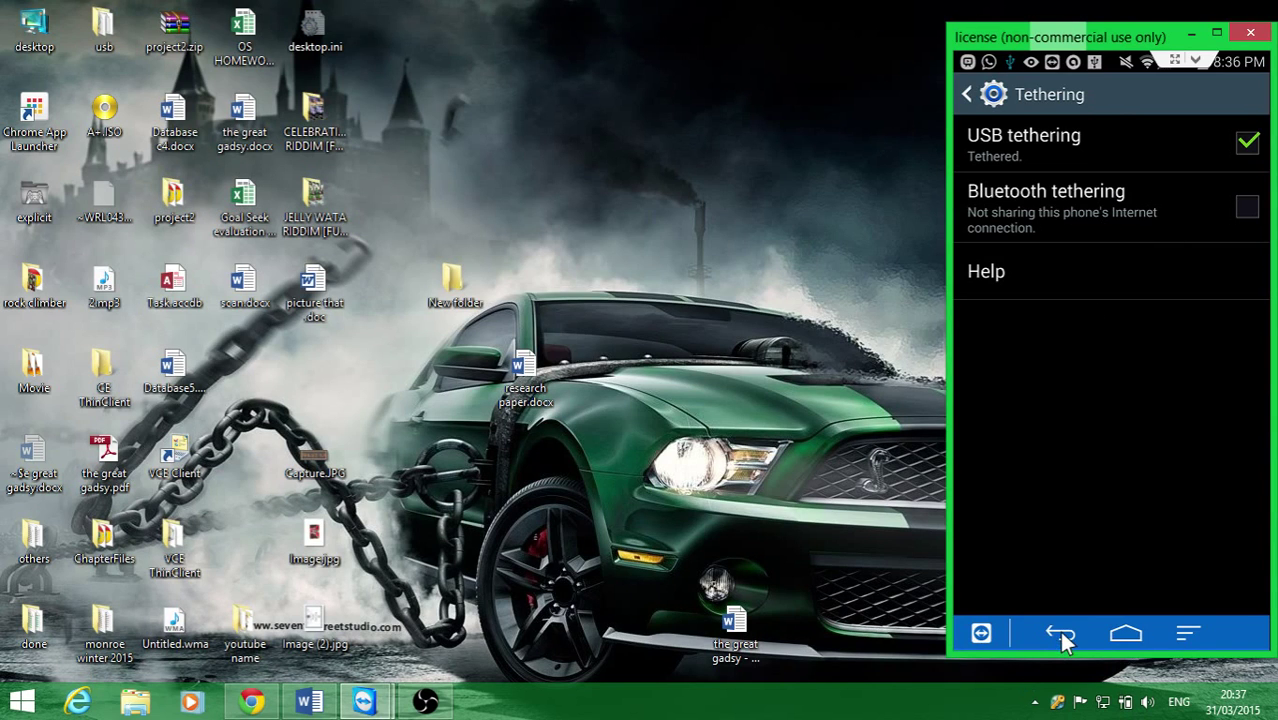
mouse_move(1076, 70)
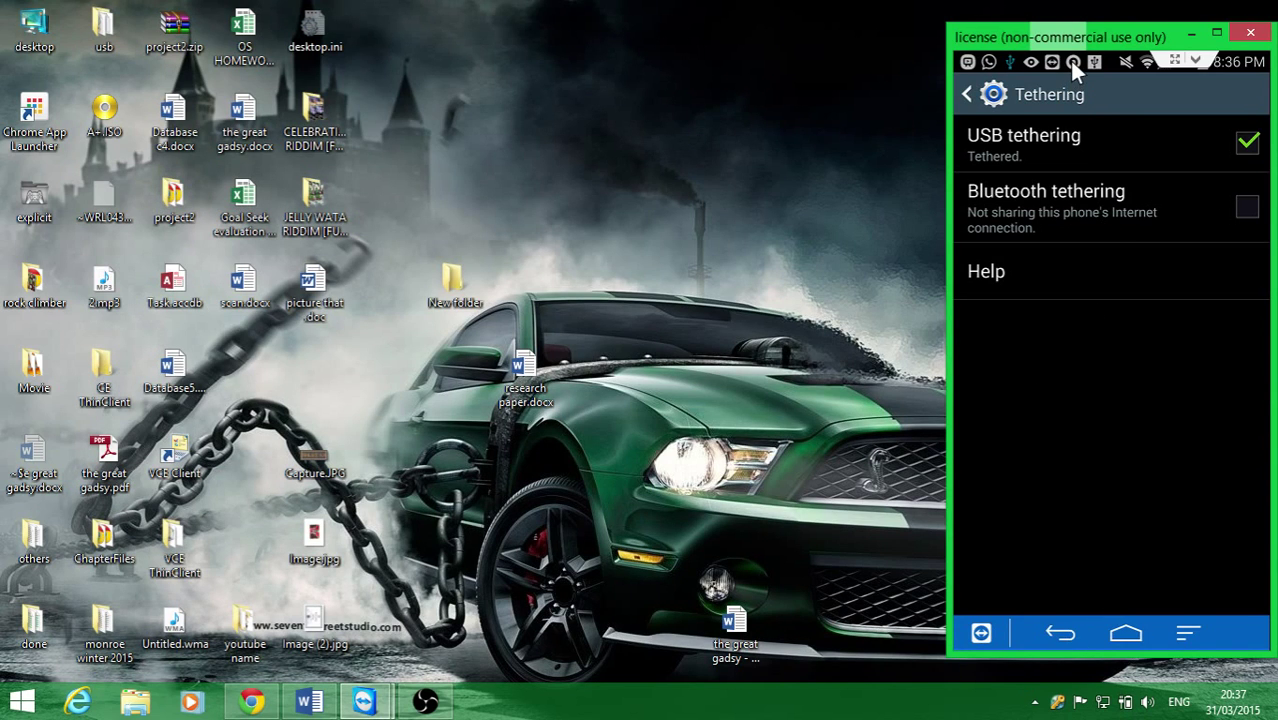
mouse_move(1090, 152)
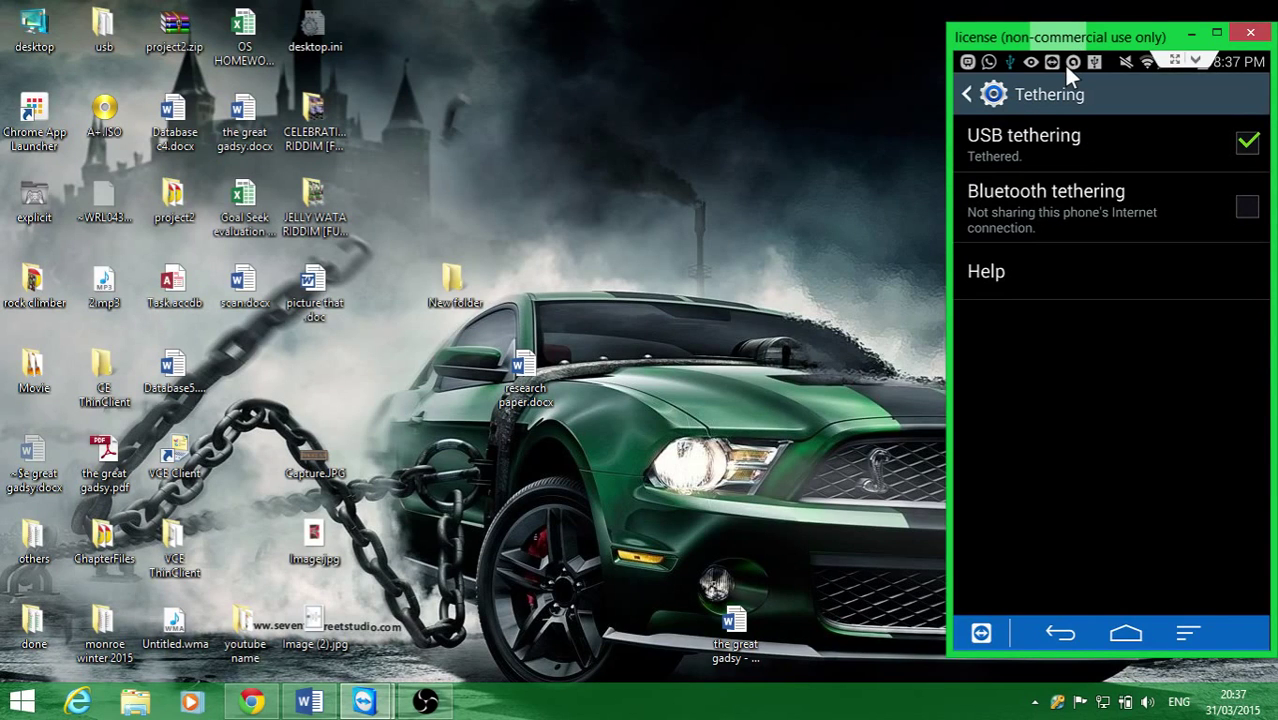
Back out of the phone's Tethering settings to the More networks screen
left_click(966, 94)
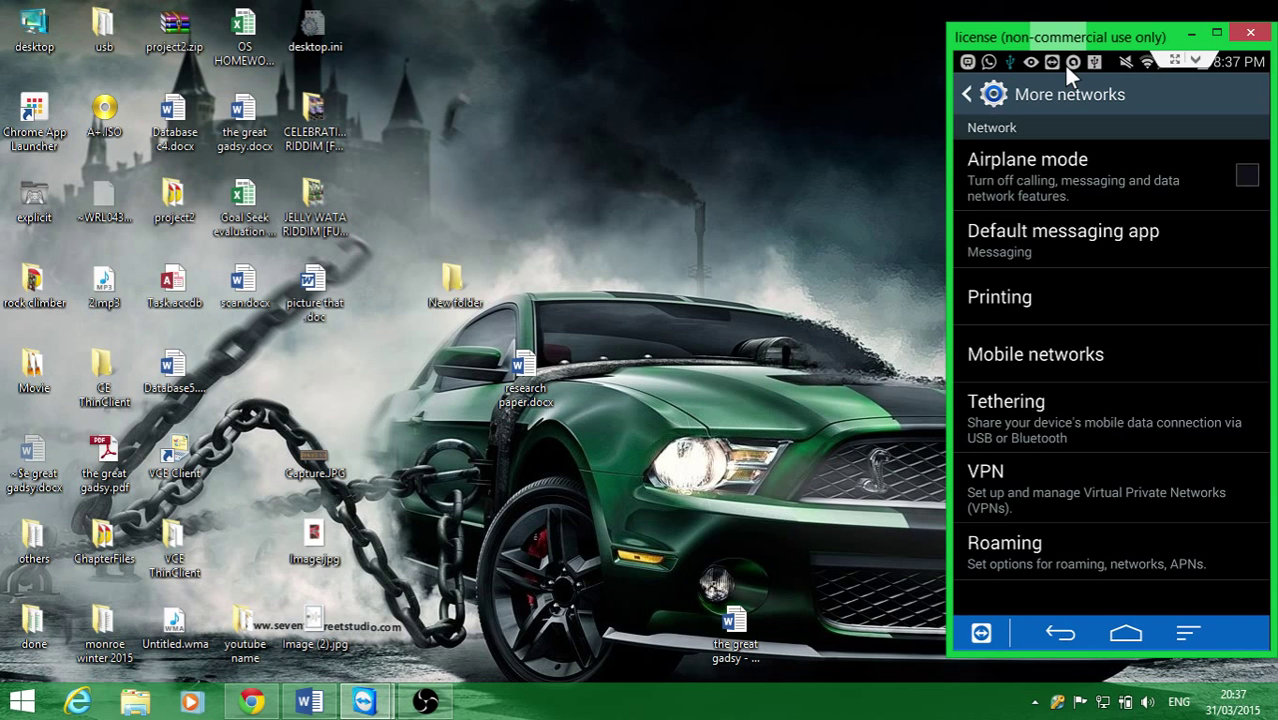
mouse_move(1156, 268)
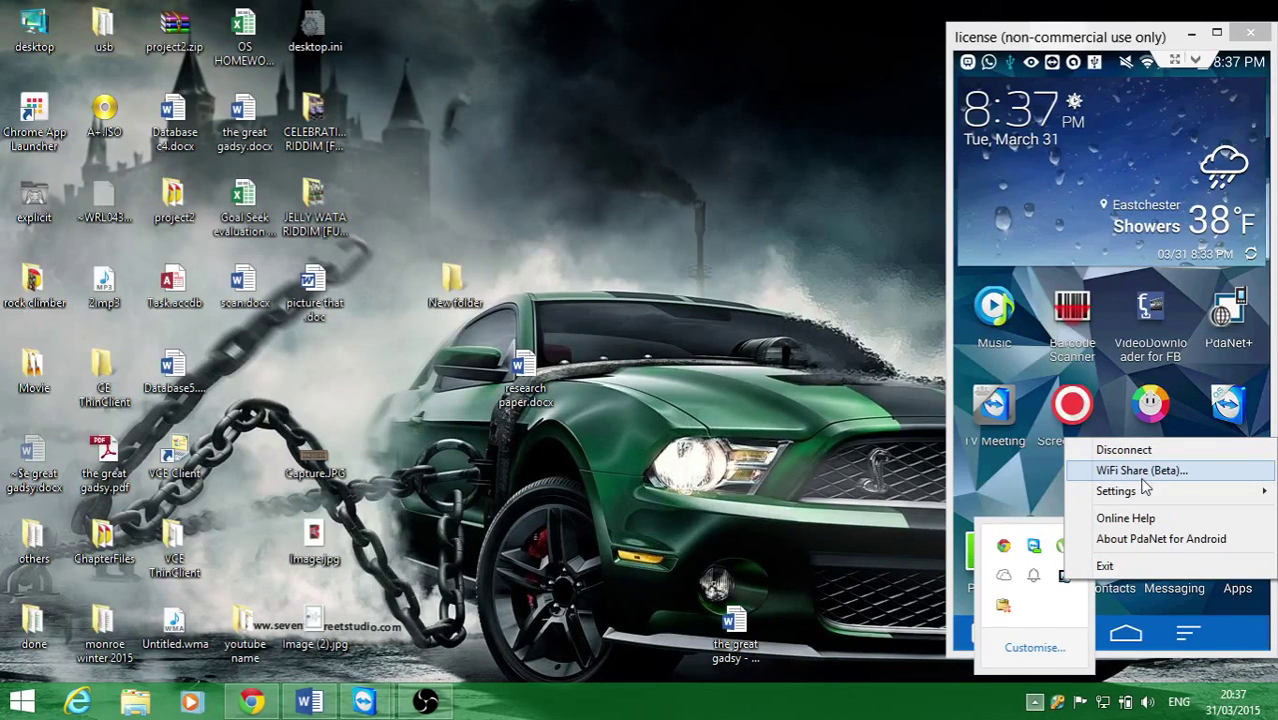
mouse_move(1148, 478)
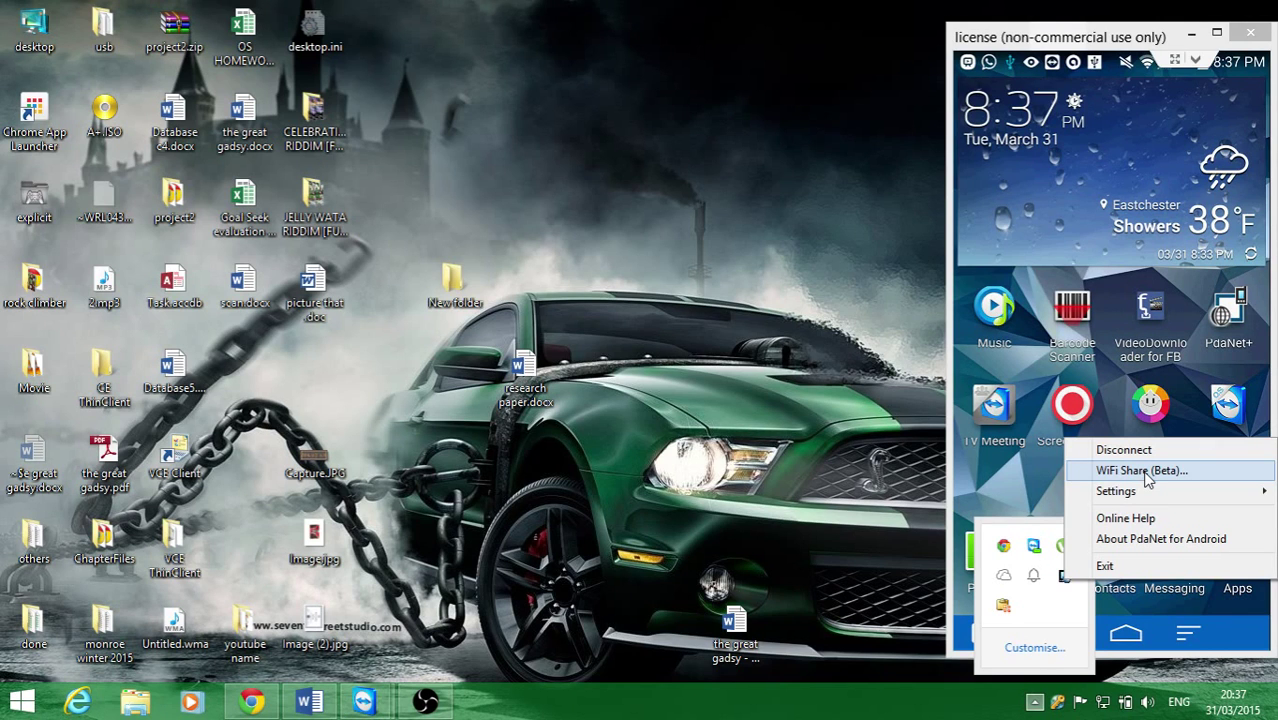
left_click(1142, 470)
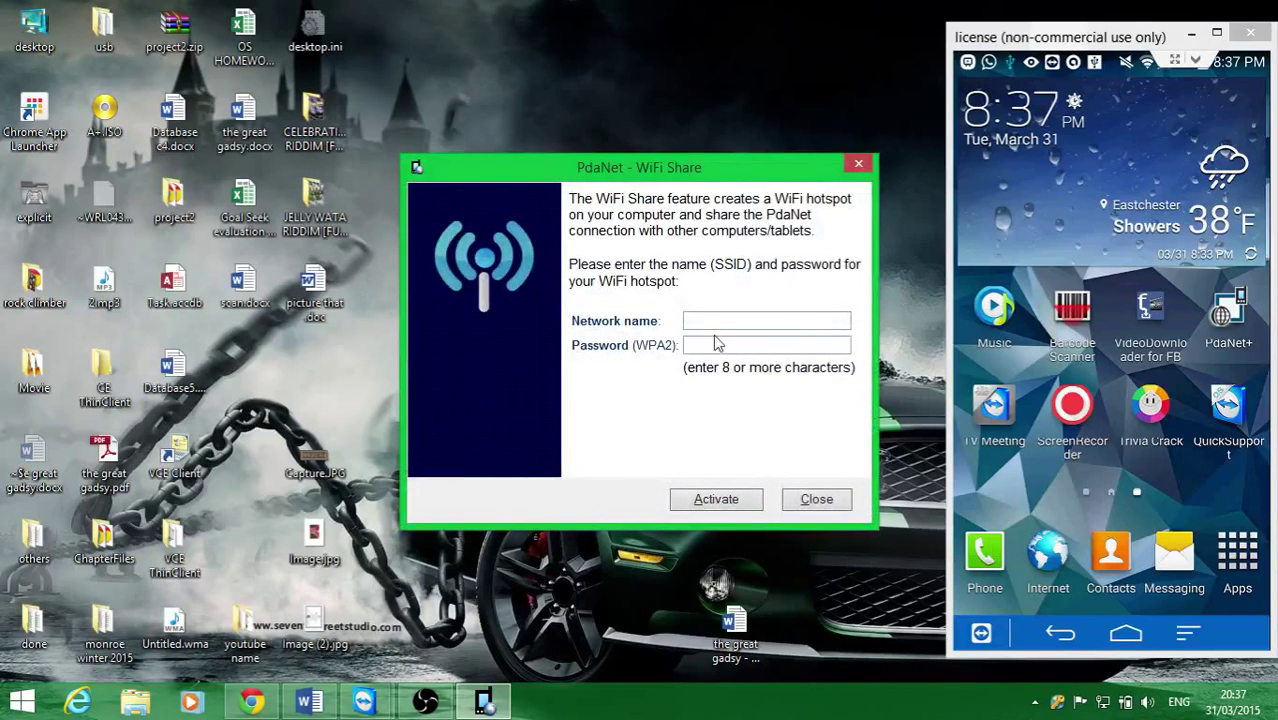
left_click(768, 320)
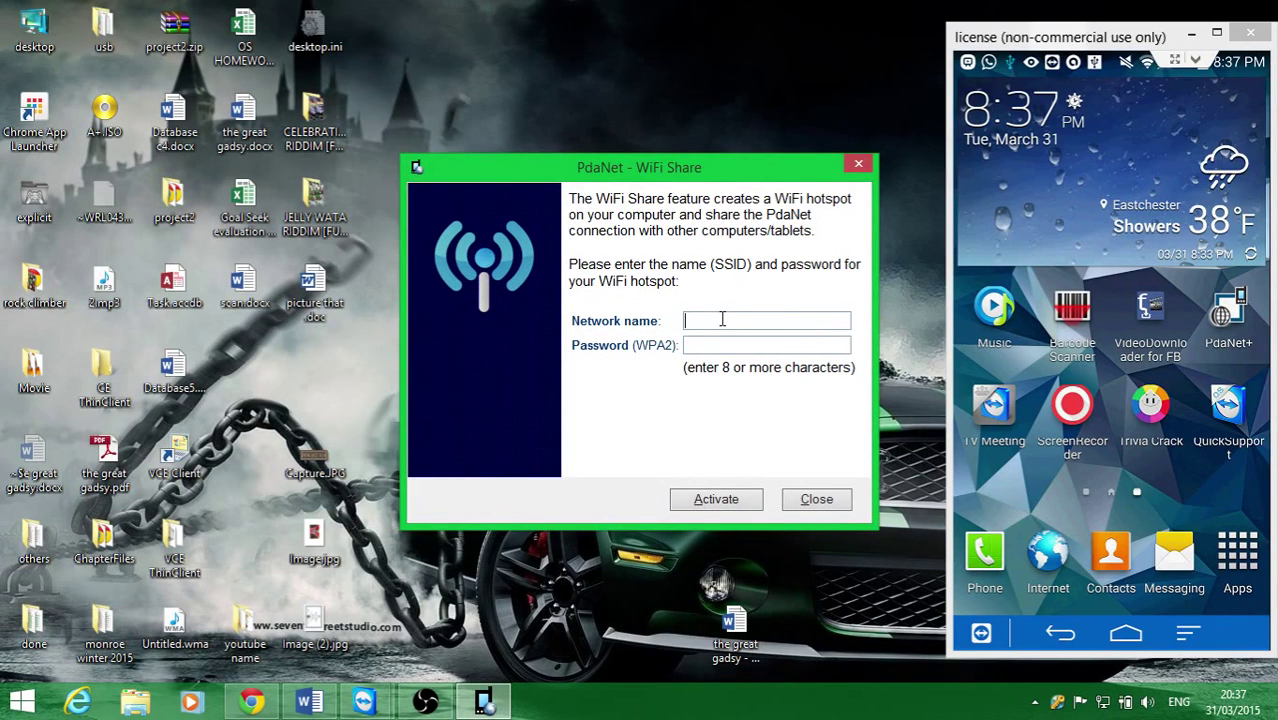
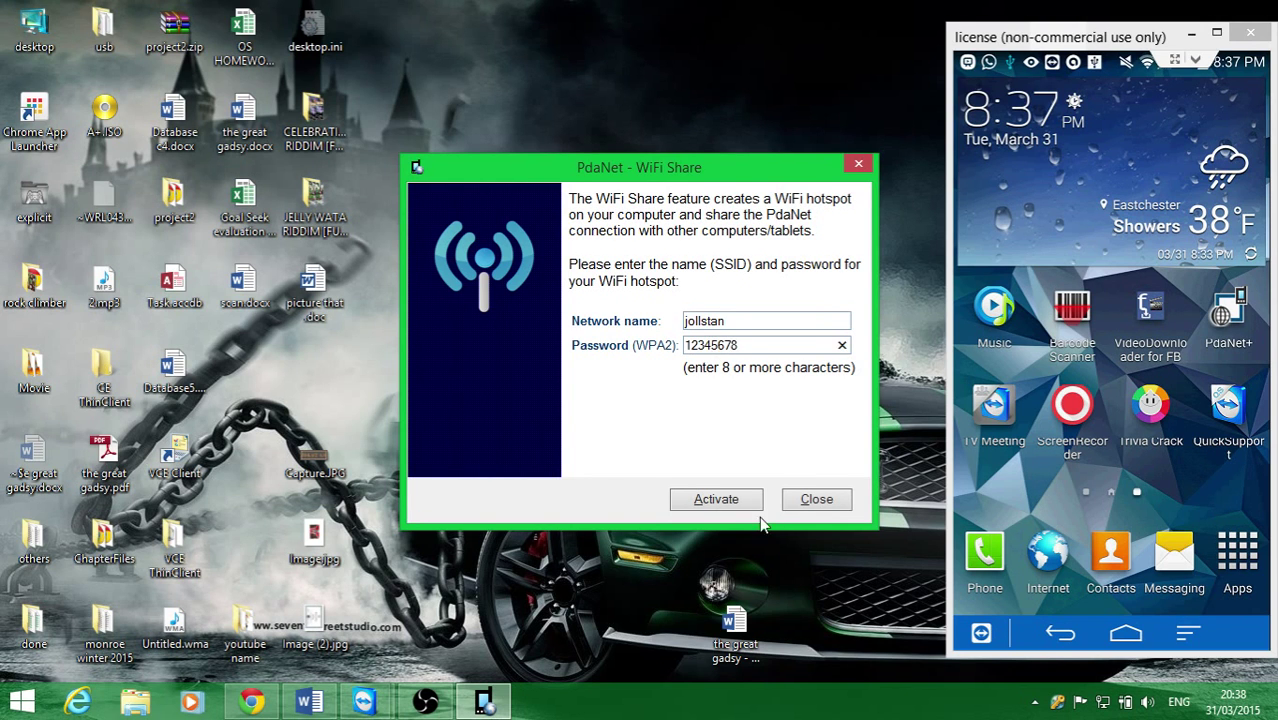
left_click(716, 500)
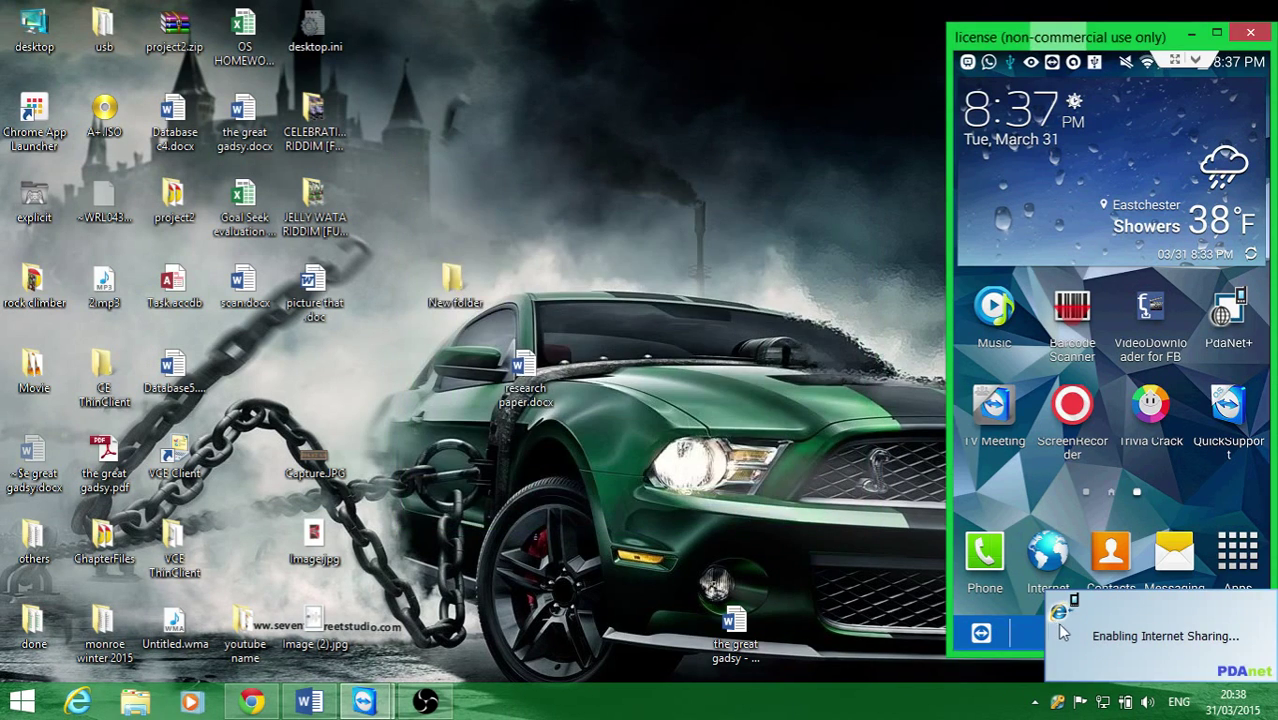
mouse_move(1114, 664)
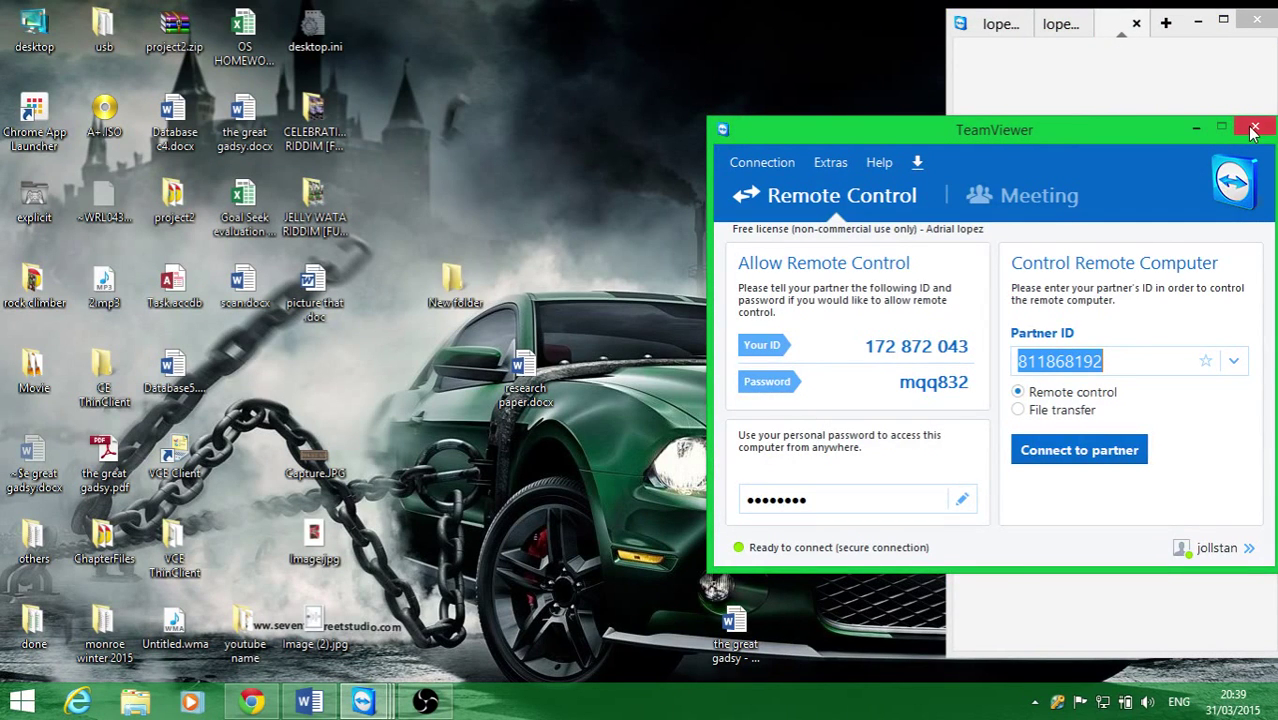
Close the TeamViewer partner-connection window, leaving the mirrored phone screen
left_click(1256, 128)
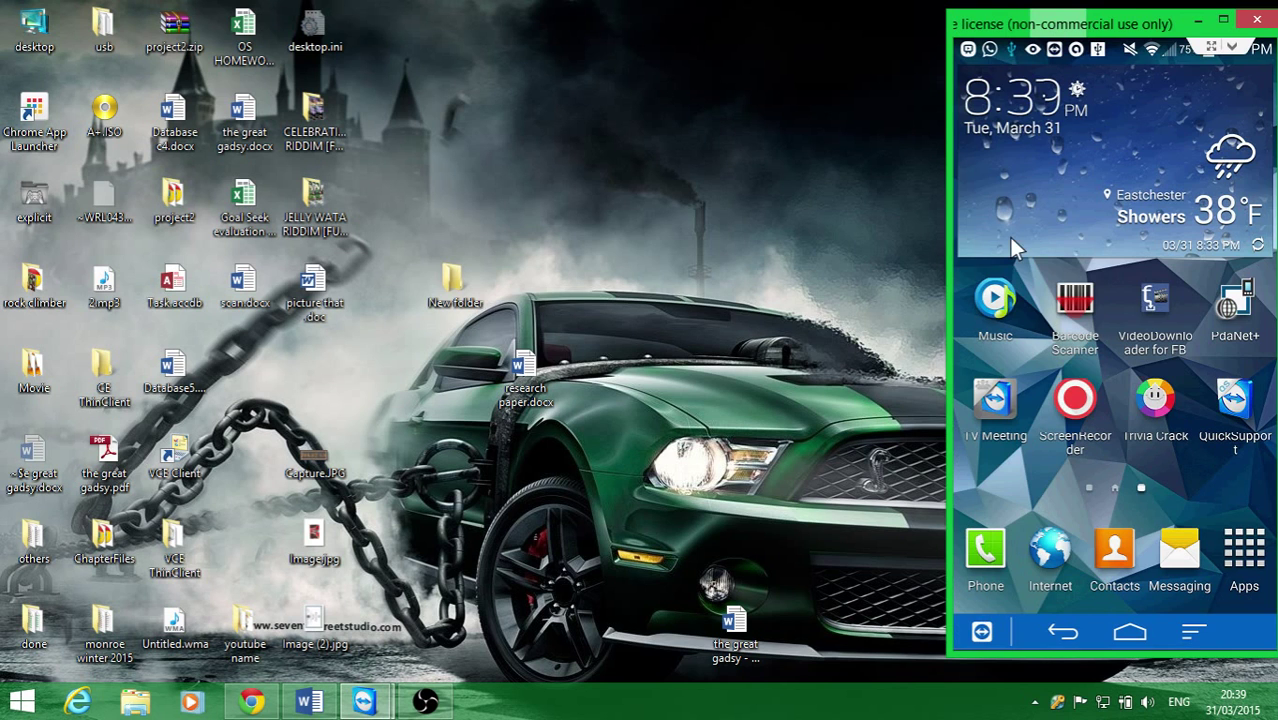
mouse_move(1128, 330)
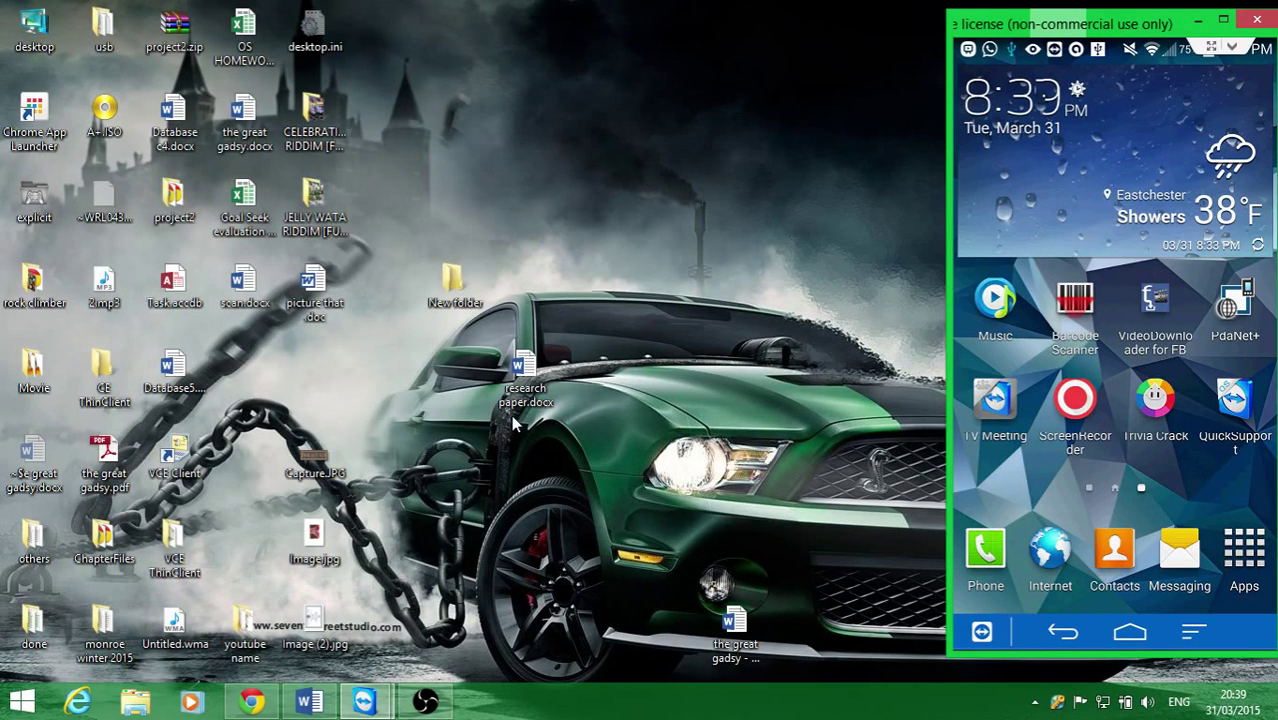
mouse_move(424, 700)
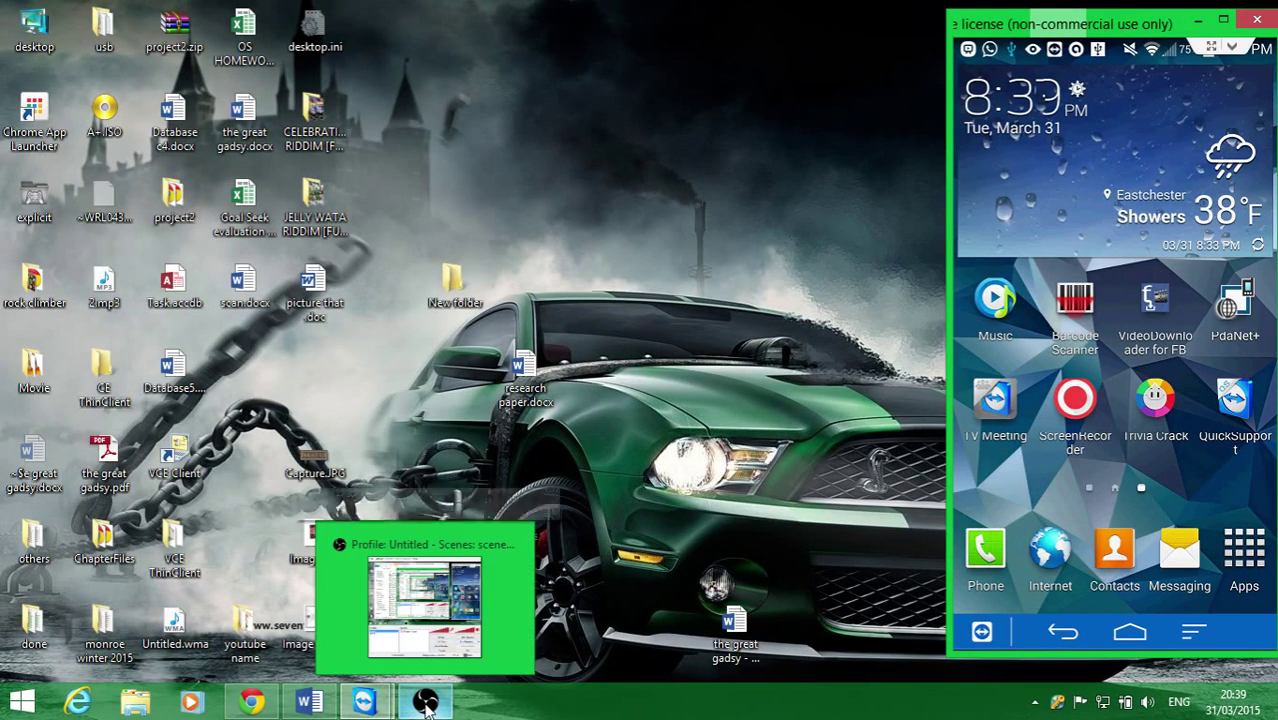